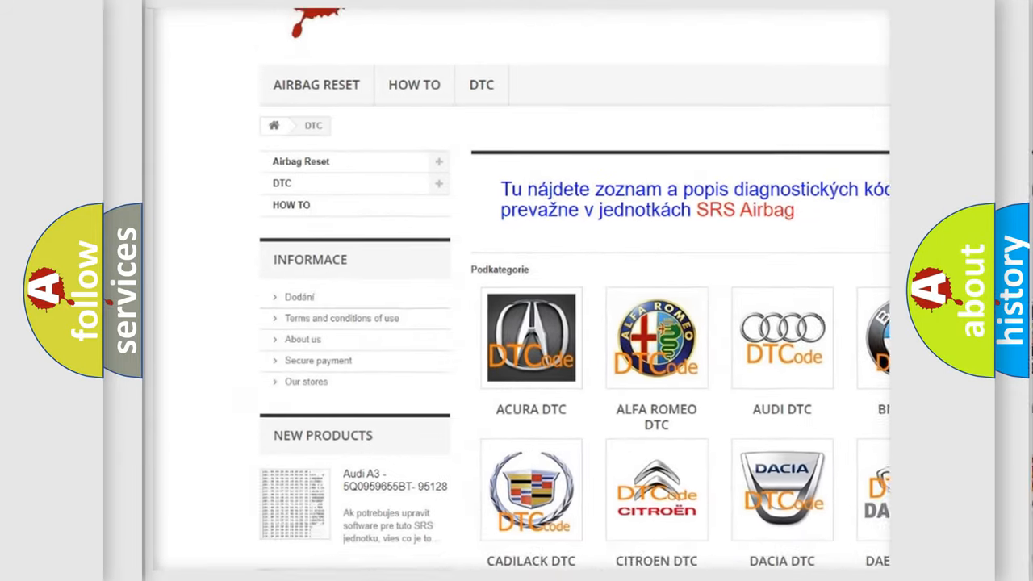
pyautogui.scroll(-3)
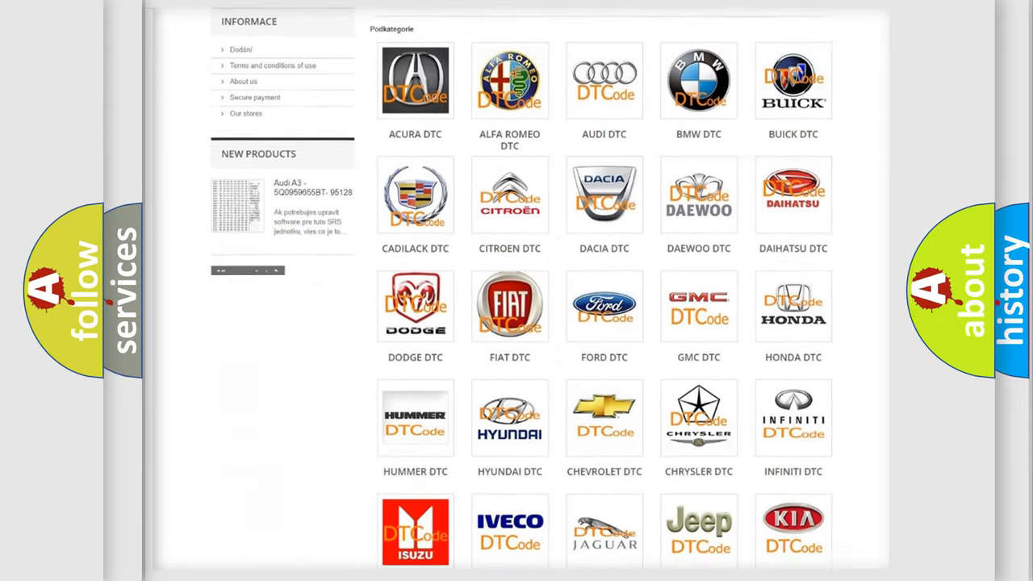
pyautogui.scroll(-3)
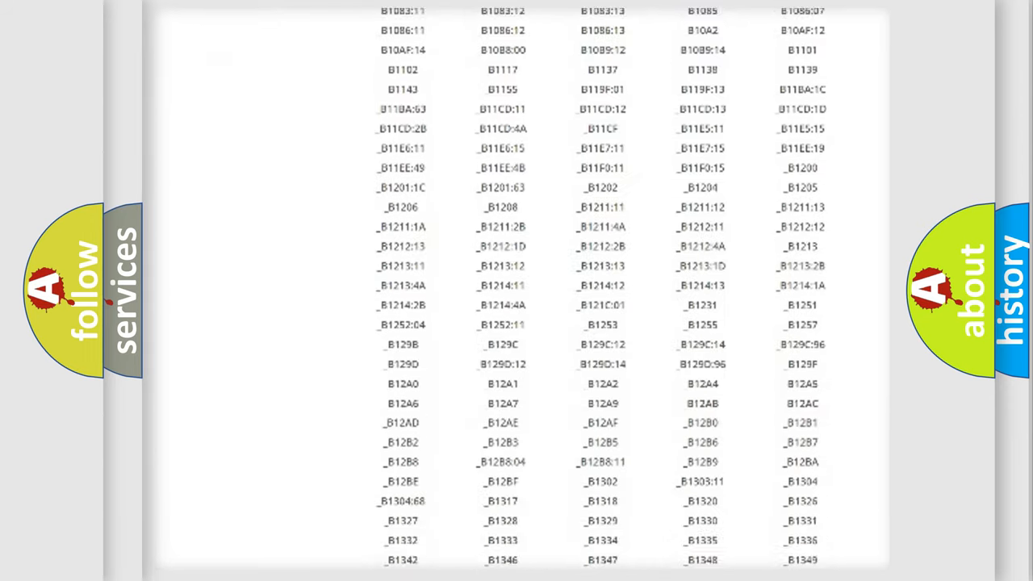
pyautogui.scroll(-3)
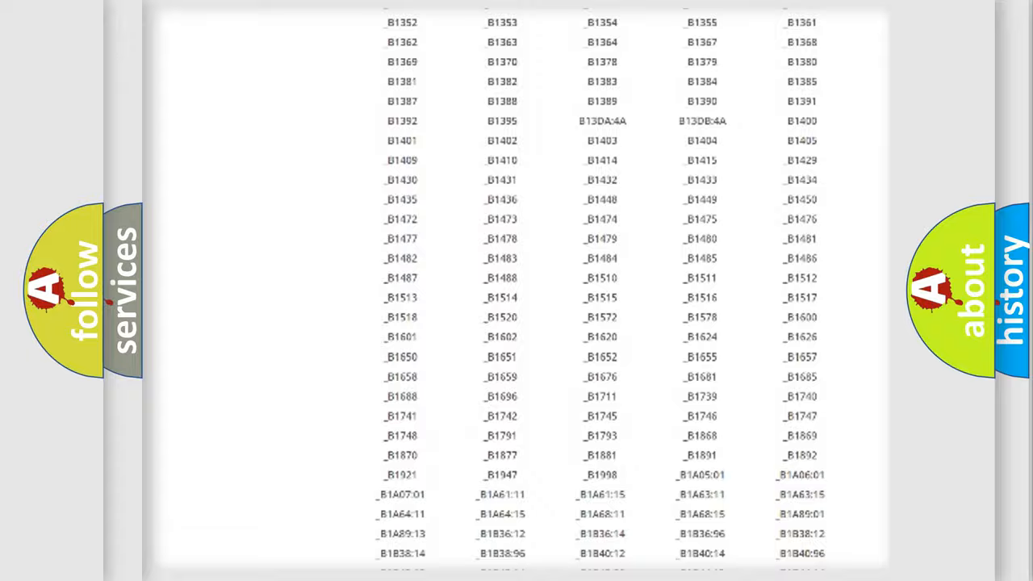
pyautogui.scroll(3)
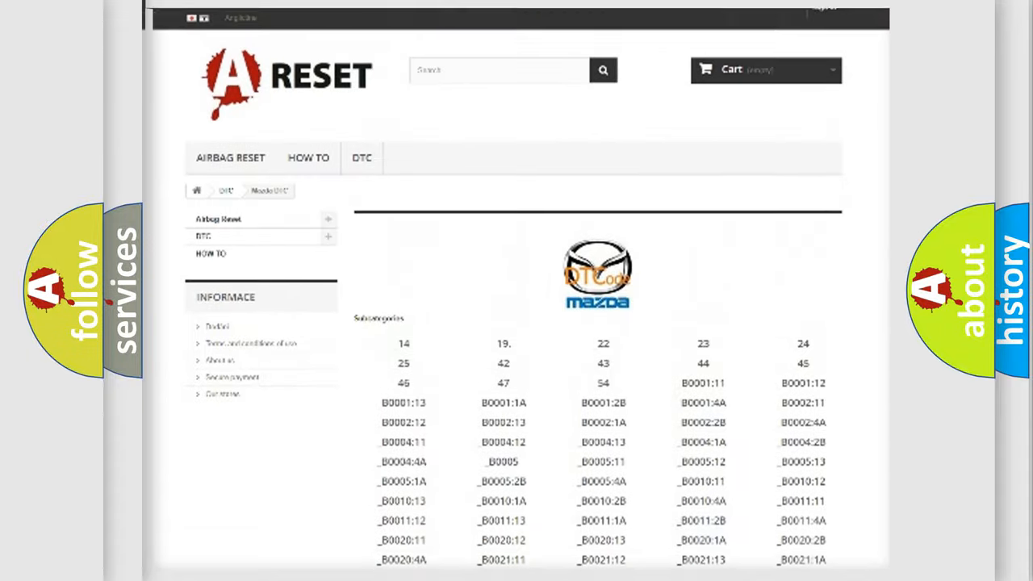